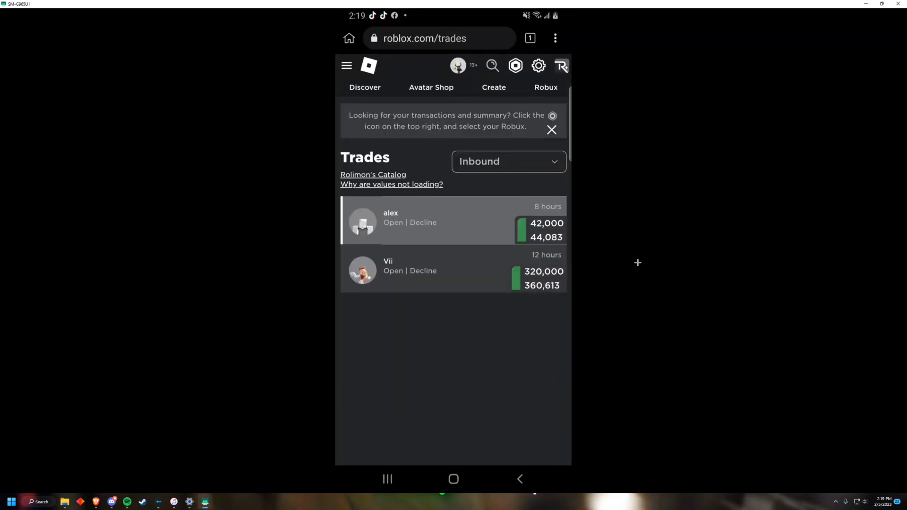
In a new tab, search for 'google extension' and reach the Chrome Web Store.
click(440, 38)
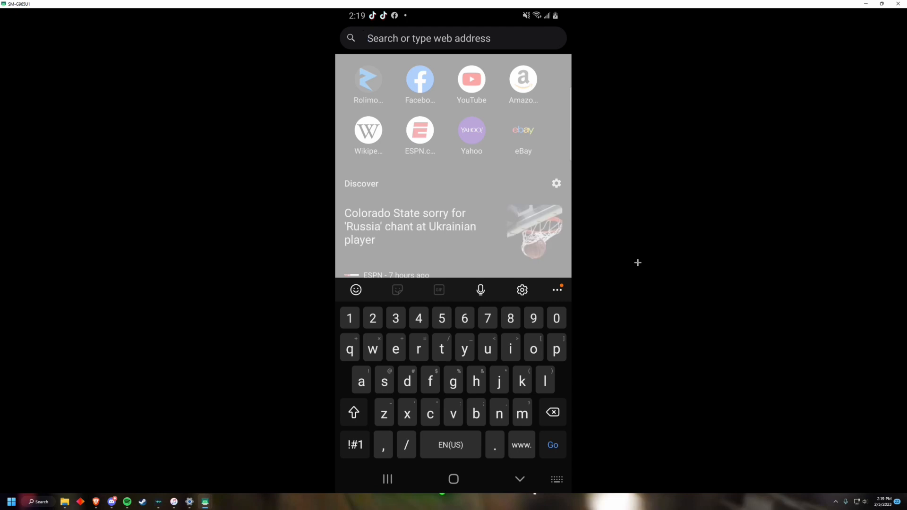
text(googleexte)
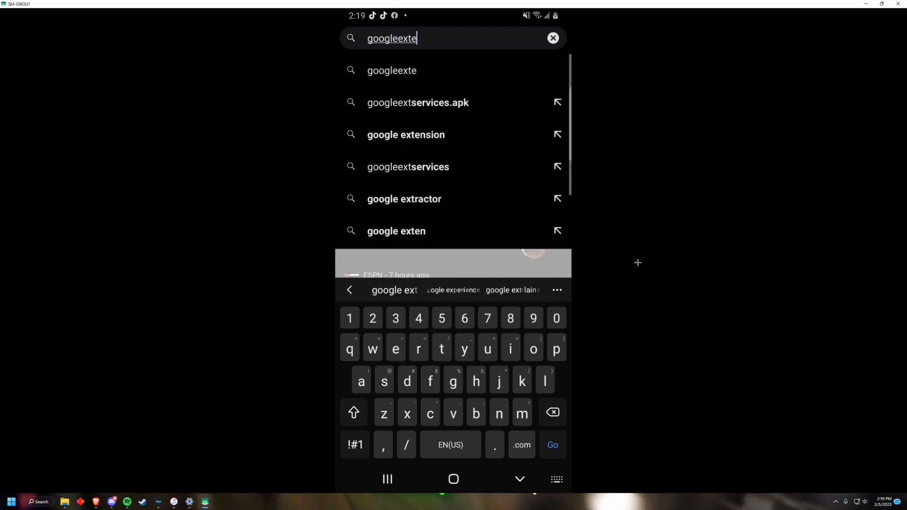
click(405, 134)
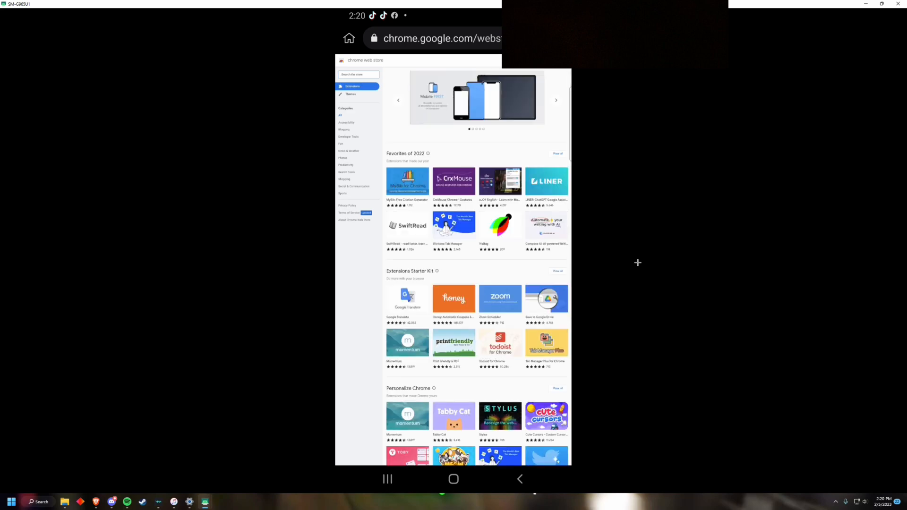
Search the store for 'Dislike' and open the Return YouTube Dislike listing.
click(358, 73)
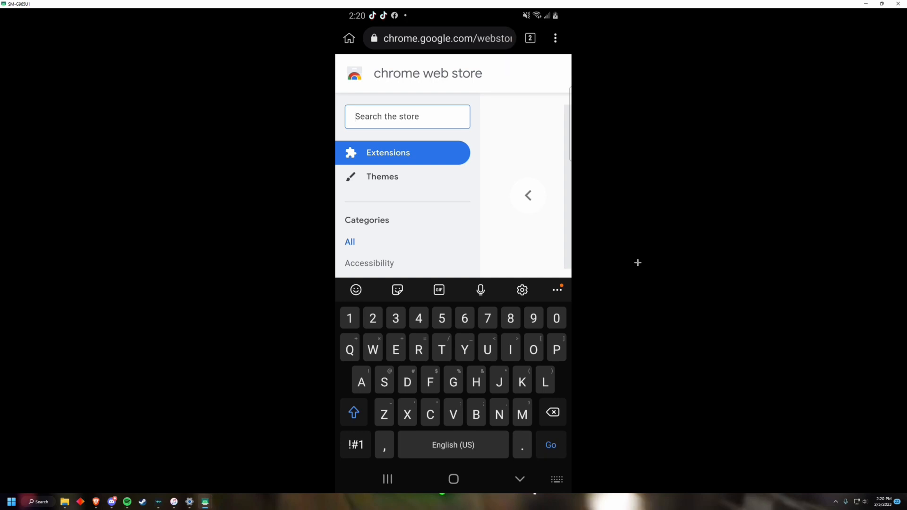
text(Dislike)
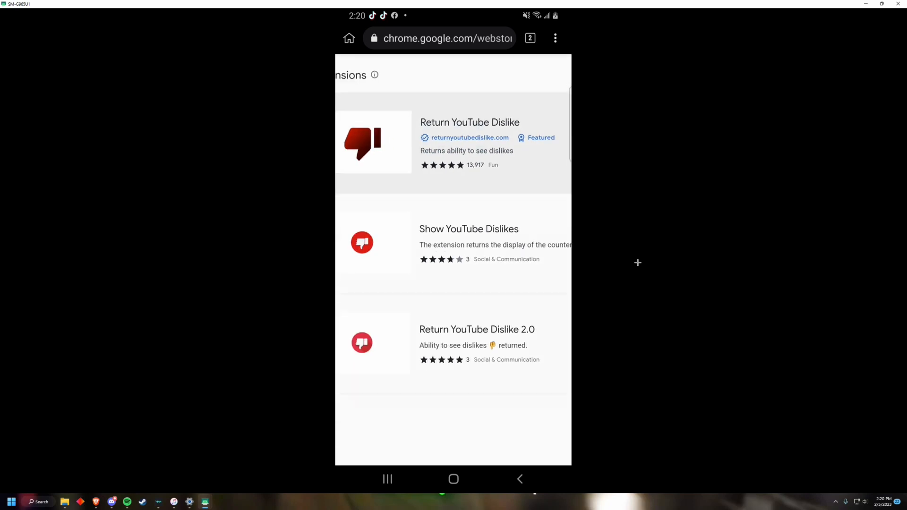
click(470, 121)
text(youtube.com)
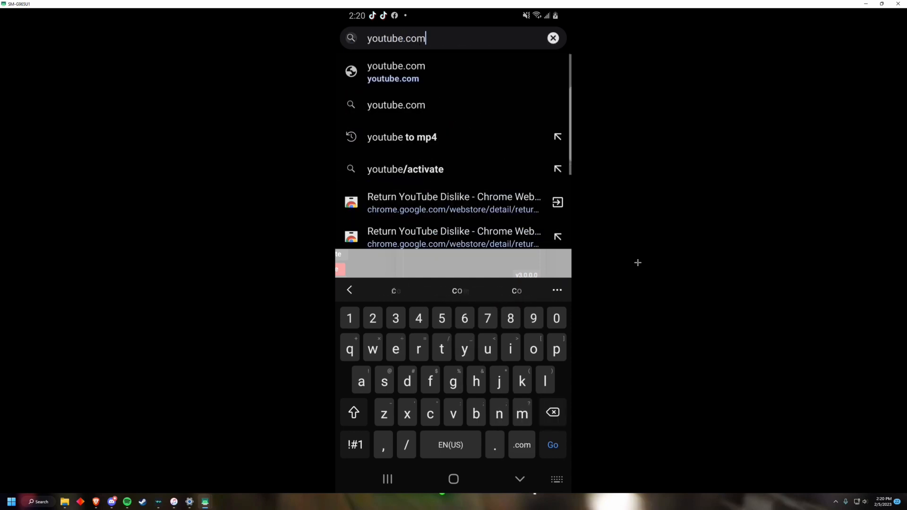
View a YouTube video's restored dislike count (26) on the desktop site, then show Roblox completed trades.
click(395, 72)
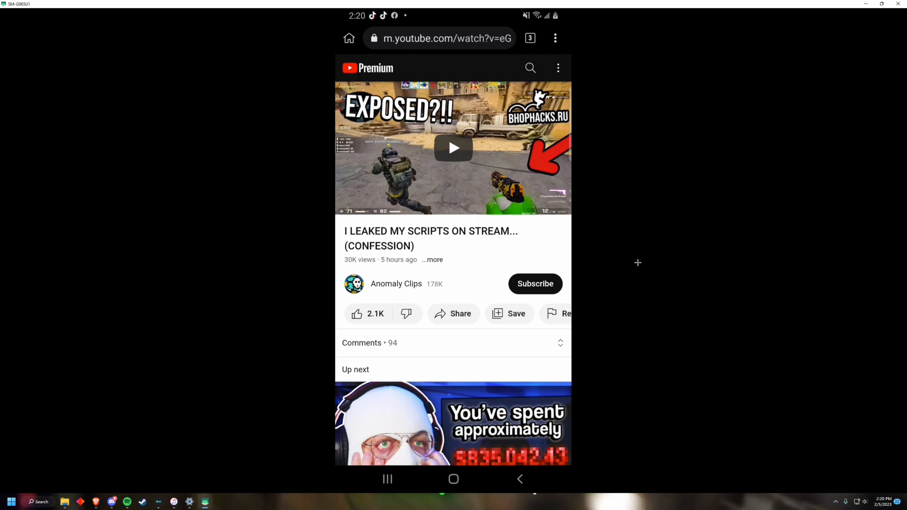
click(555, 38)
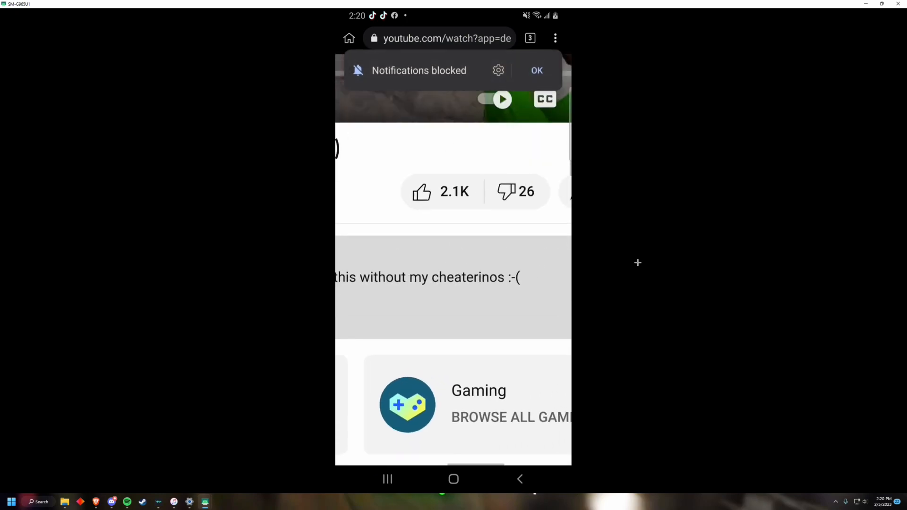
scroll(down, 3)
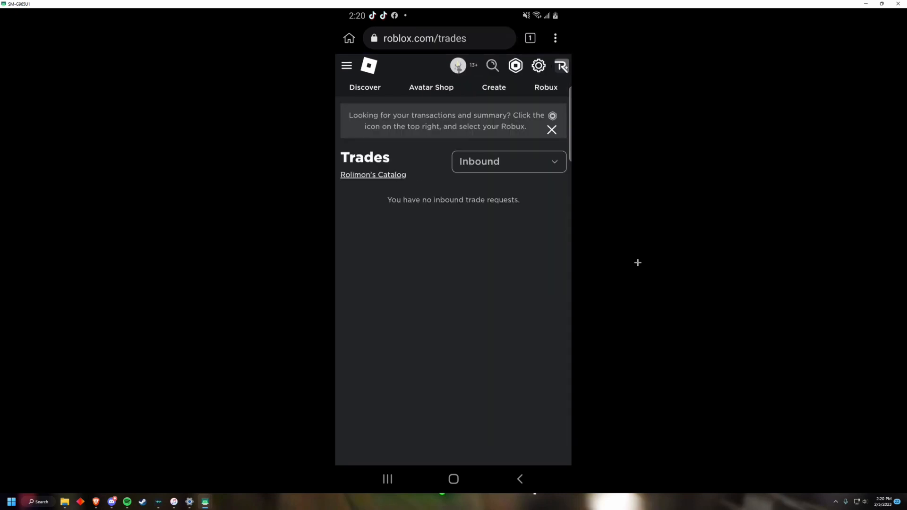
click(509, 162)
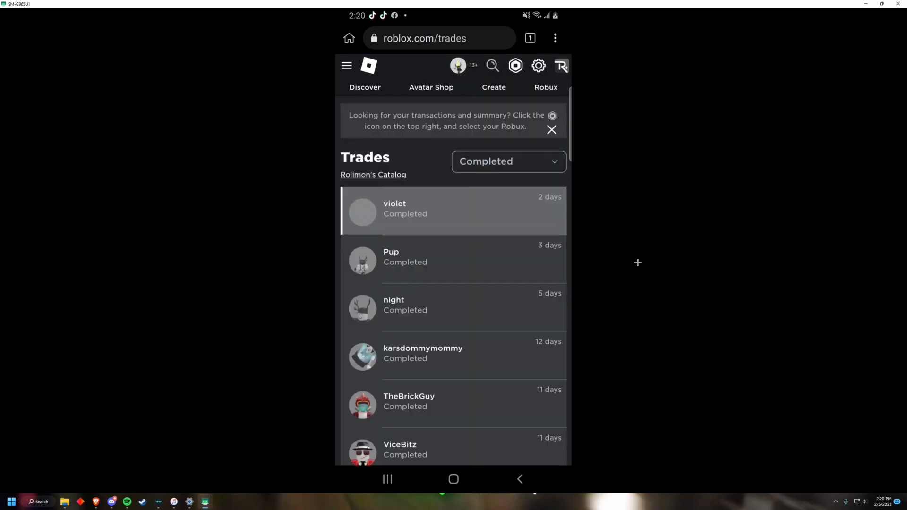